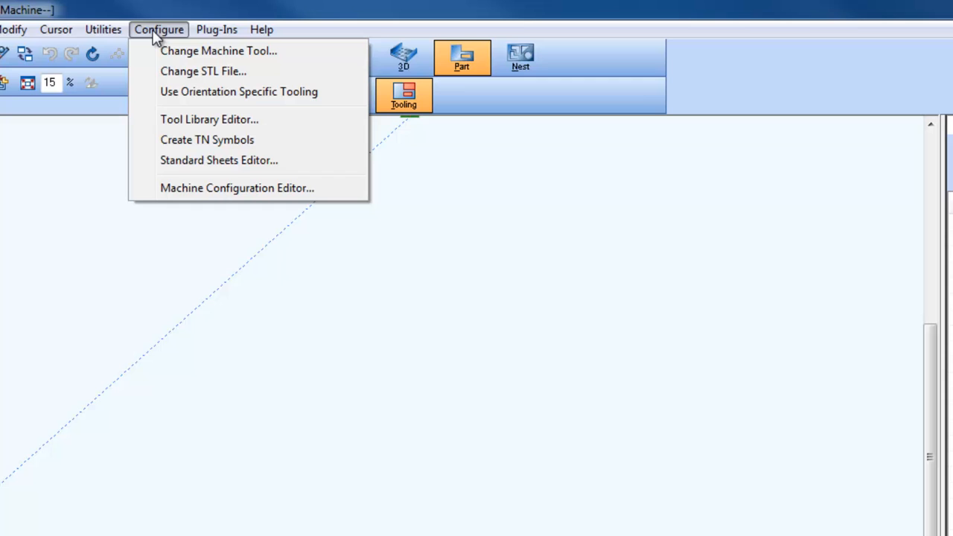
Start a new tool entry numbered 67225 in the Tool Library Editor
{"action": "left_click", "coordinate": [208, 119]}
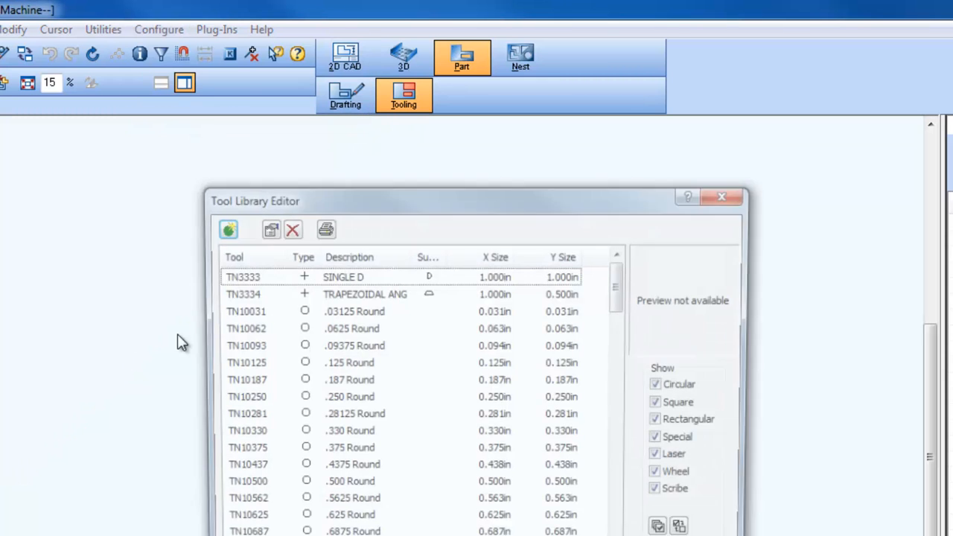
{"action": "left_click", "coordinate": [230, 229]}
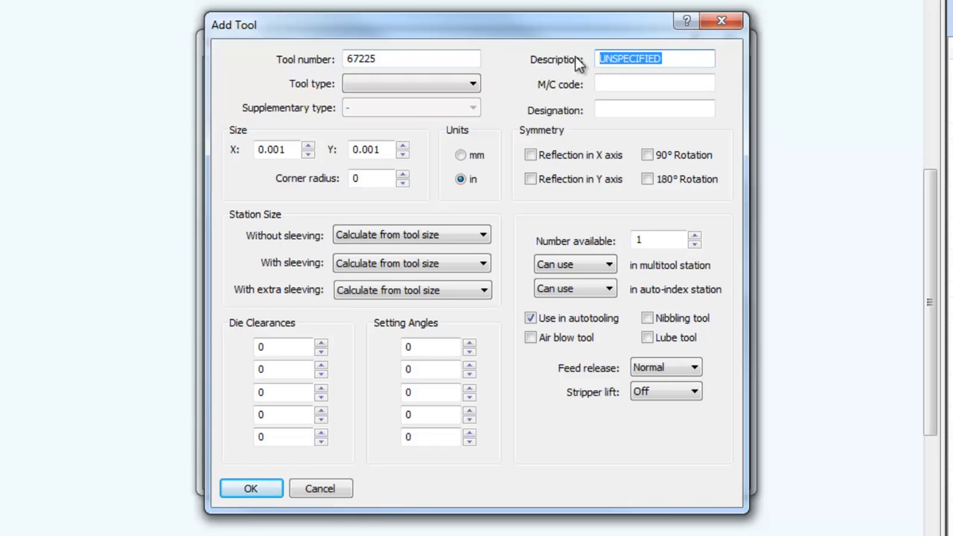
Describe tool 67225 as '2.25 Louver', a special forming tool reflected in the Y axis
{"action": "type", "text": "2.25"}
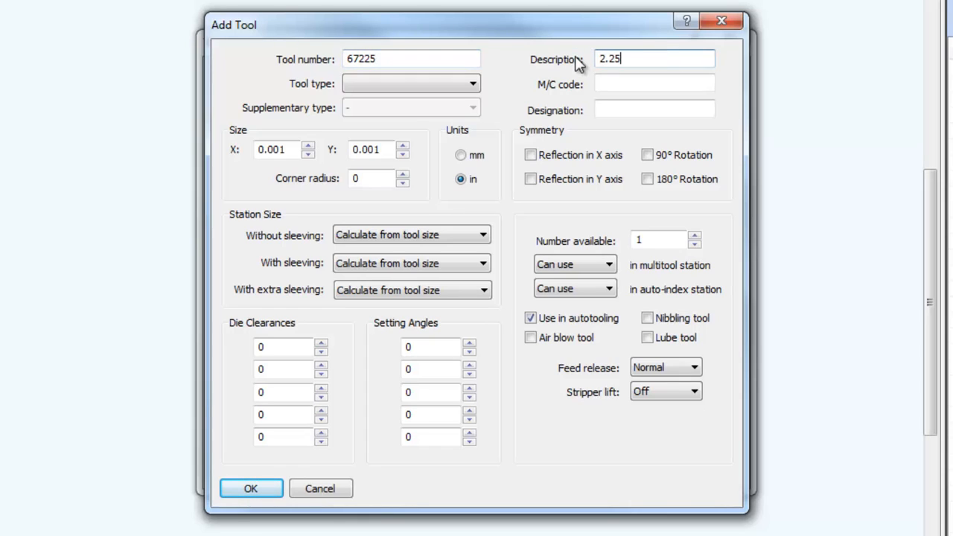
{"action": "type", "text": "L"}
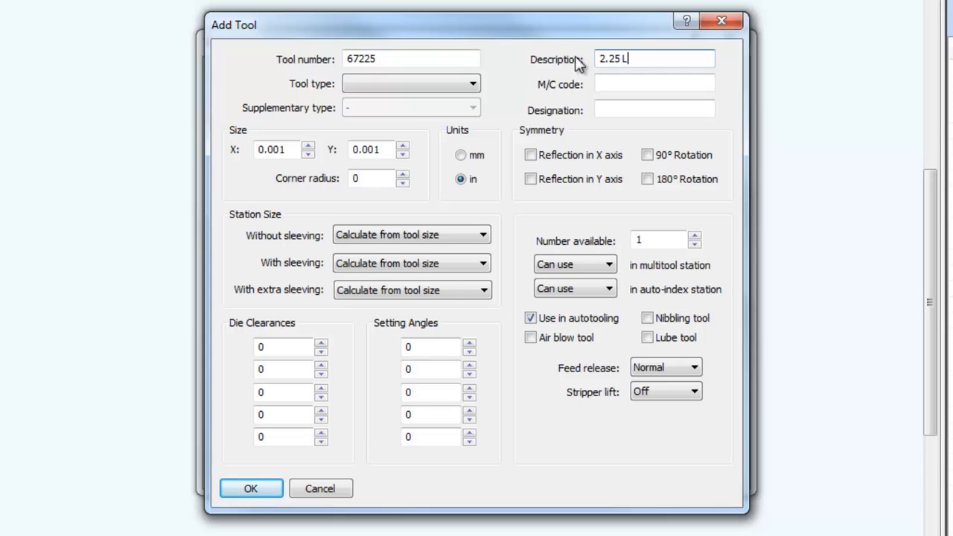
{"action": "type", "text": "ouver"}
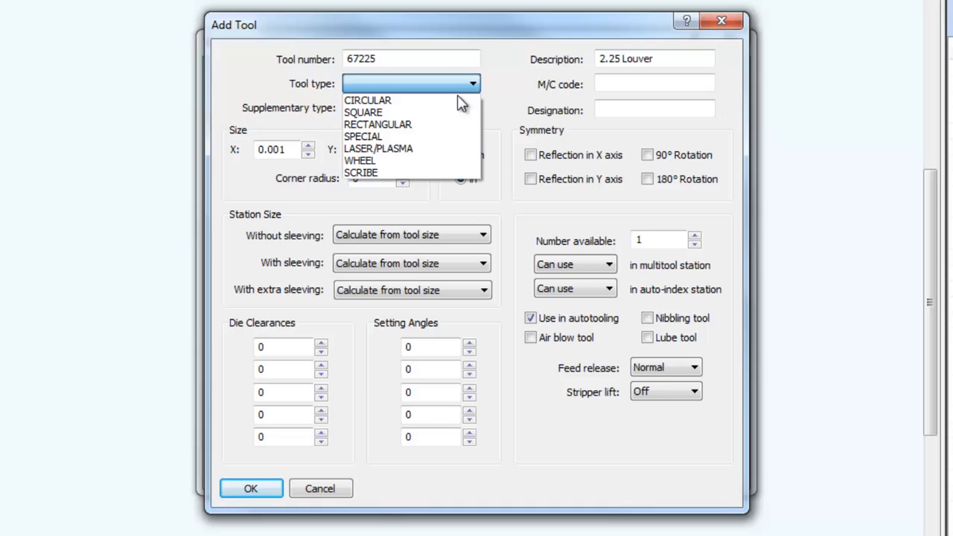
{"action": "mouse_move", "coordinate": [409, 137]}
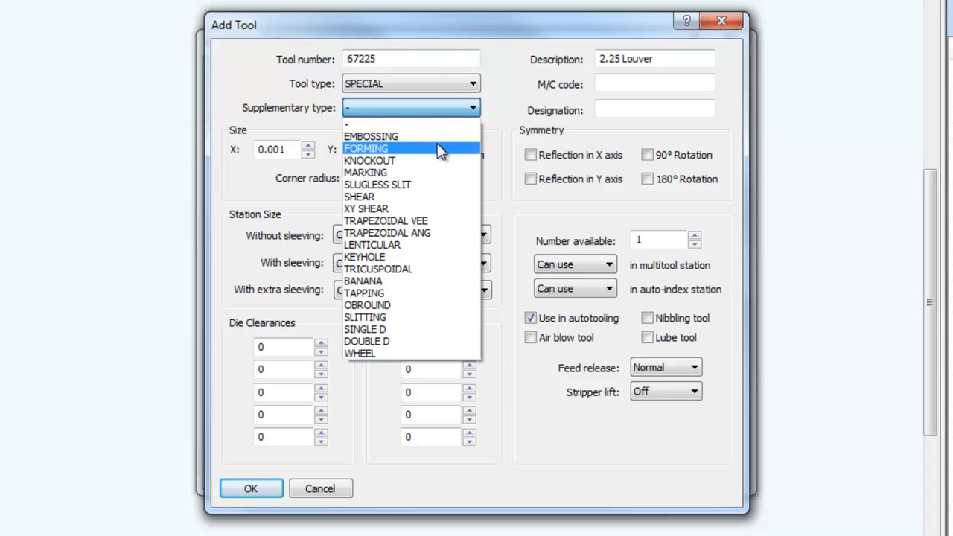
{"action": "left_click", "coordinate": [366, 147]}
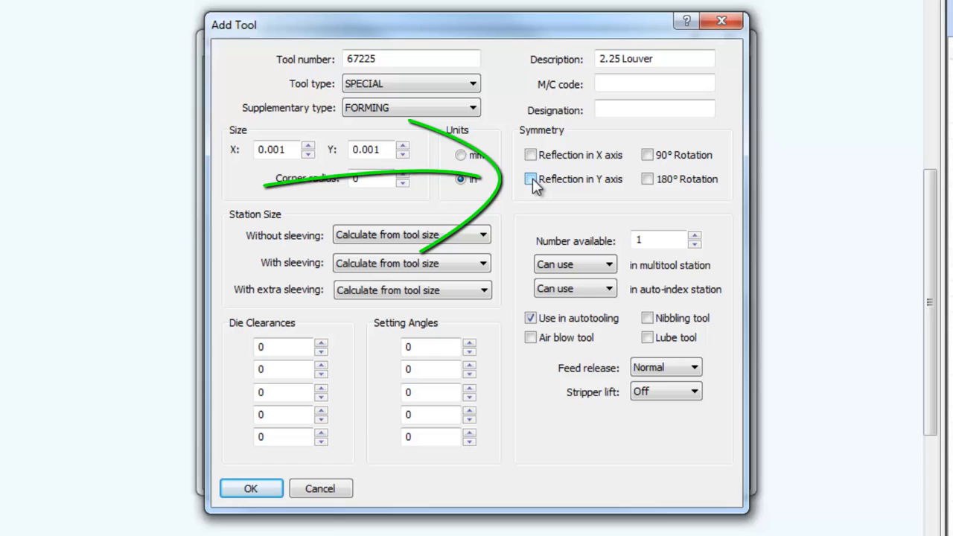
{"action": "left_click", "coordinate": [530, 179]}
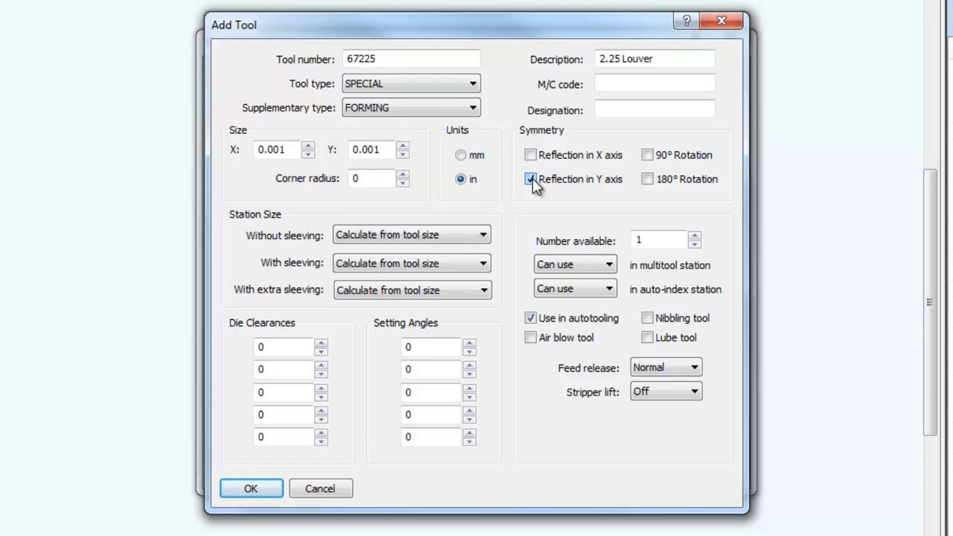
Size the tool 2.25 by .5 with station size calculated from tool size
{"action": "left_click", "coordinate": [280, 149]}
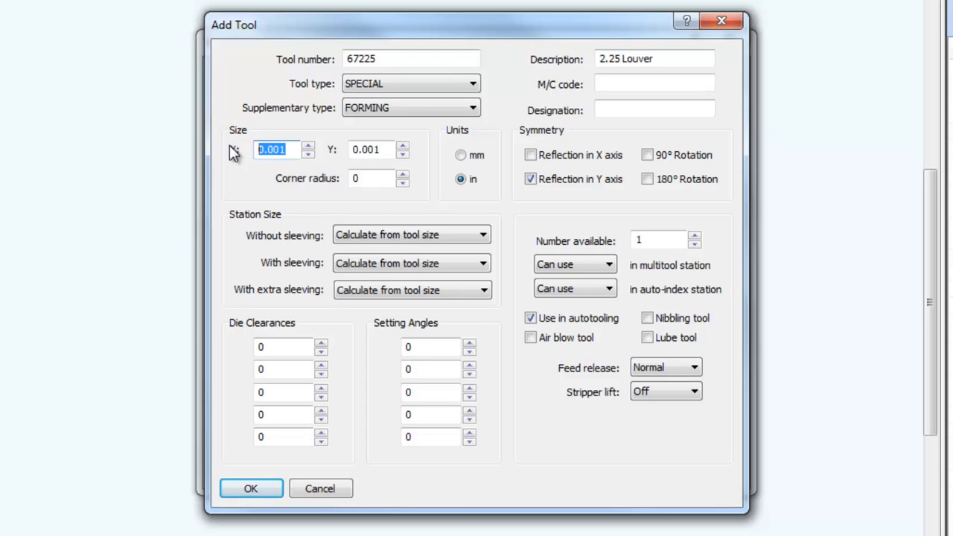
{"action": "type", "text": "2.25"}
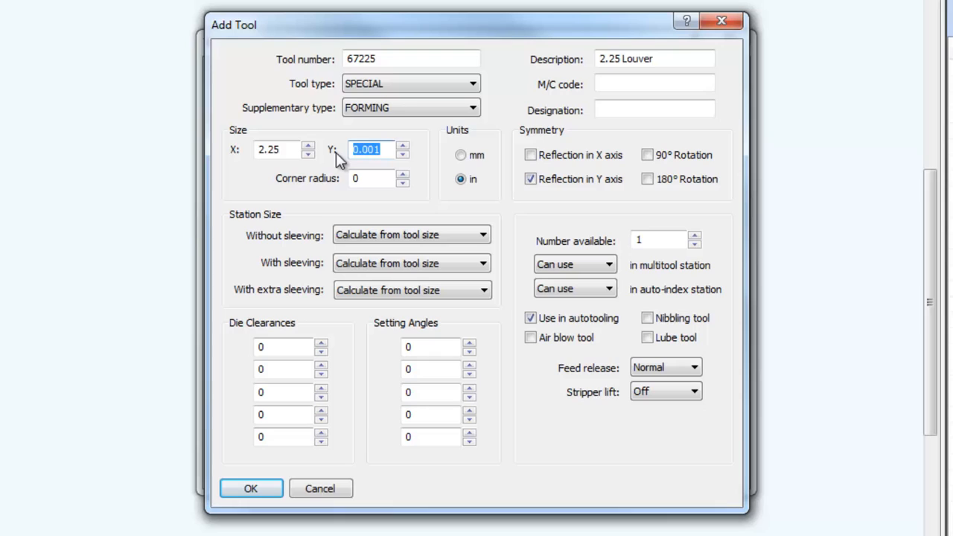
{"action": "type", "text": ".5"}
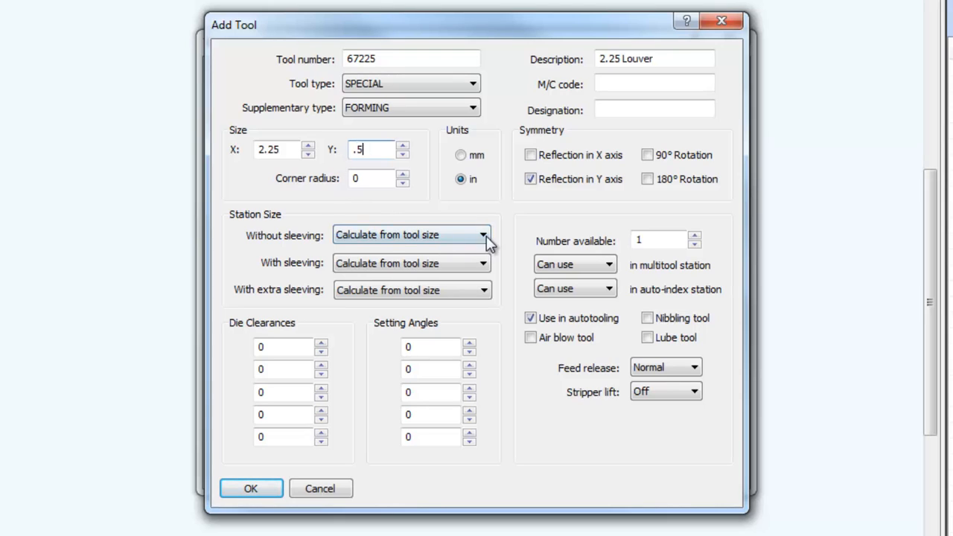
{"action": "left_click", "coordinate": [483, 235]}
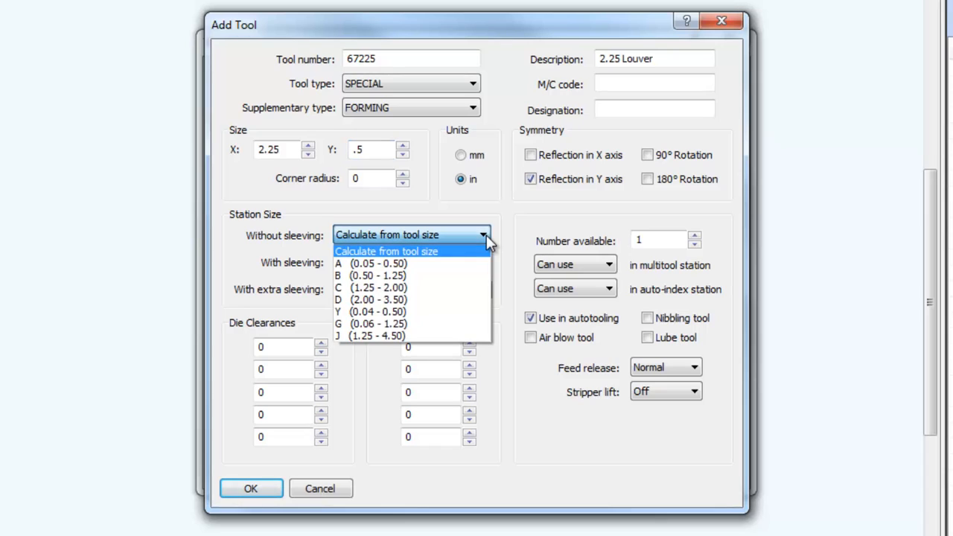
{"action": "left_click", "coordinate": [387, 250]}
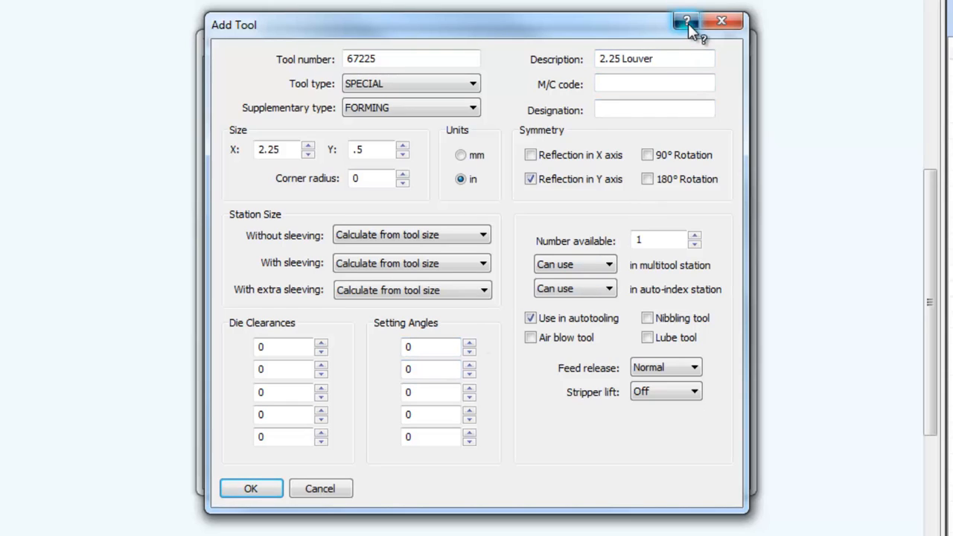
{"action": "mouse_move", "coordinate": [507, 216]}
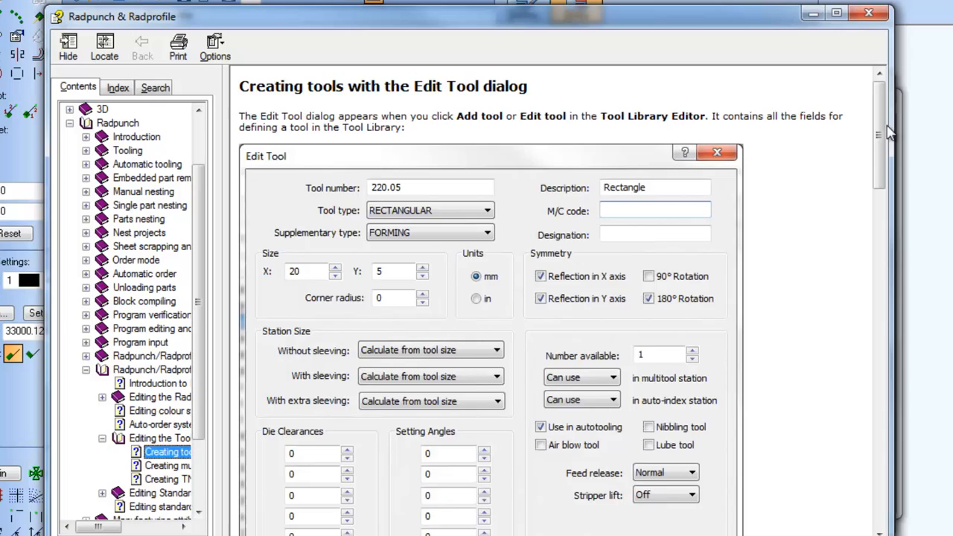
Scroll through the 'Creating tools with the Edit Tool dialog' help page
{"action": "scroll", "scroll_direction": "down", "scroll_amount": 3}
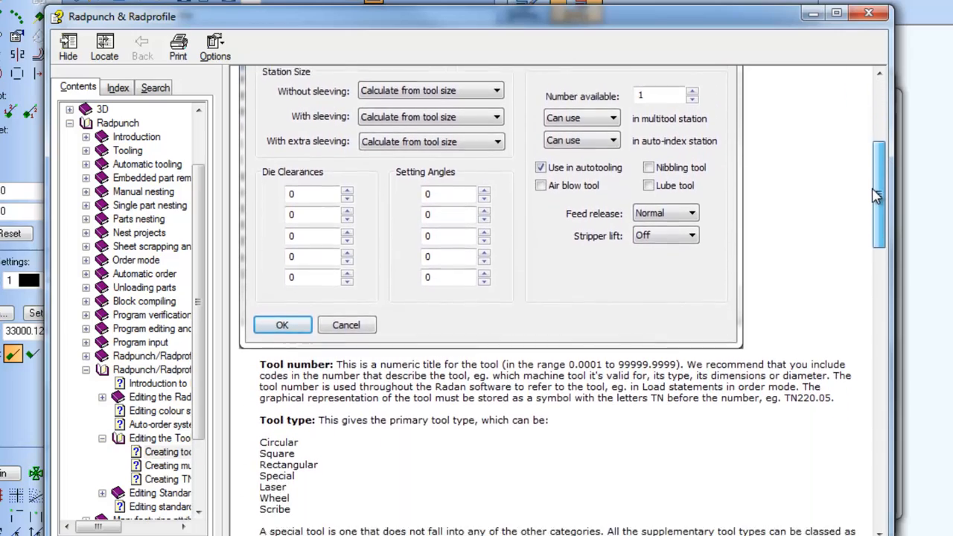
{"action": "scroll", "scroll_direction": "down", "scroll_amount": 3}
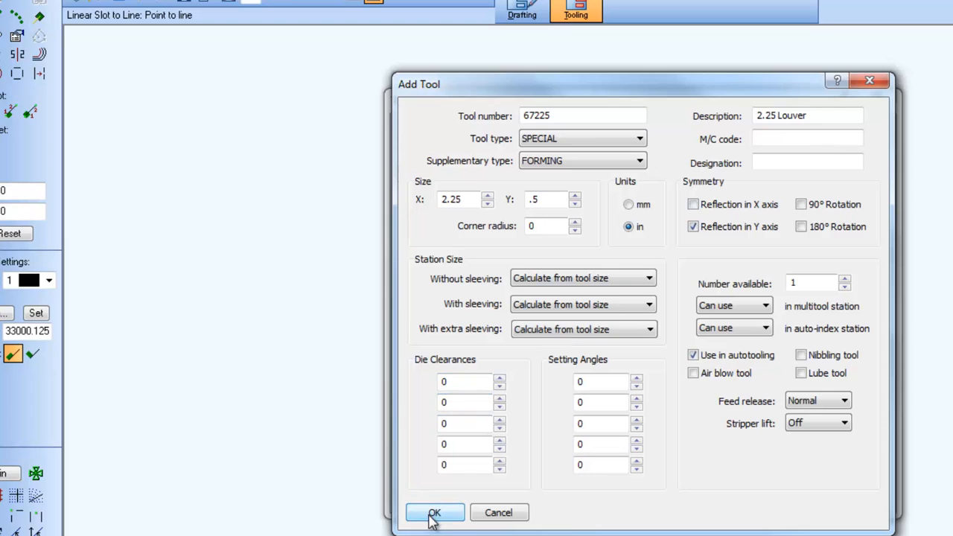
Save tool 67225 to the library and agree to create a symbol for it
{"action": "left_click", "coordinate": [435, 512]}
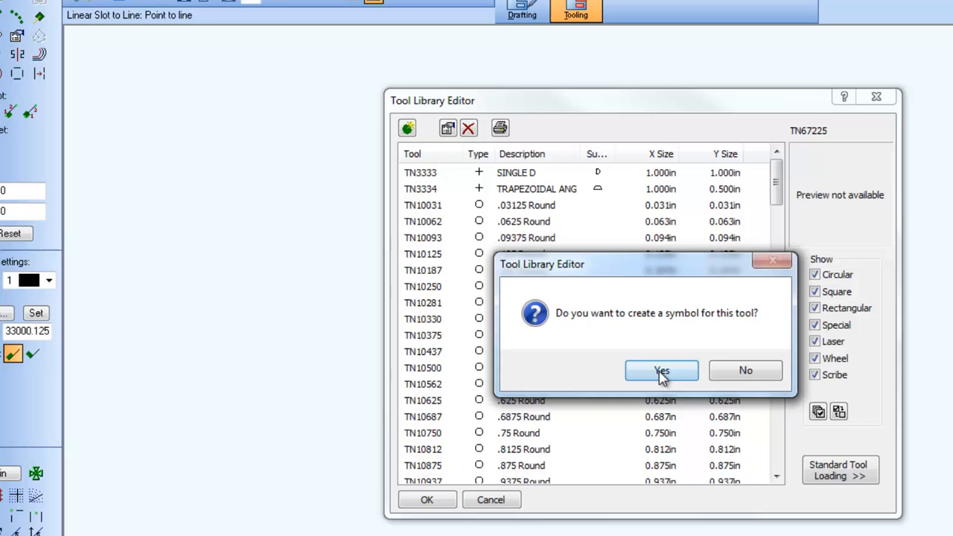
{"action": "left_click", "coordinate": [661, 371]}
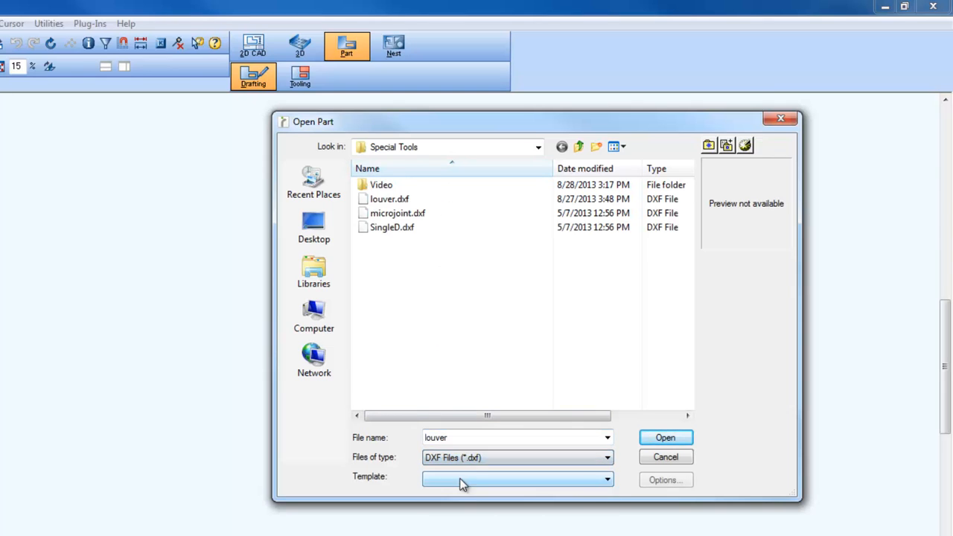
Load louver.dxf, set its origin at the base line midpoint and begin deleting one half
{"action": "left_click", "coordinate": [389, 200]}
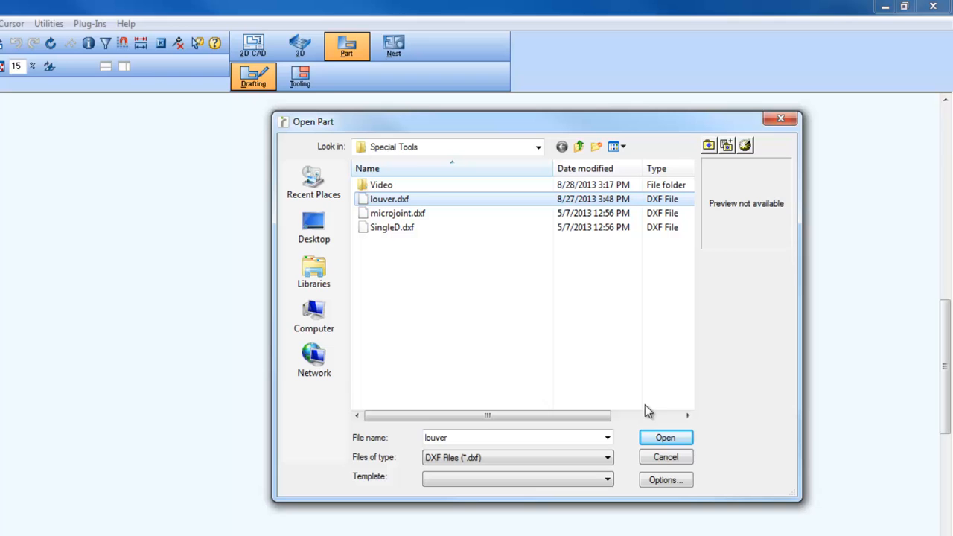
{"action": "left_click", "coordinate": [664, 438]}
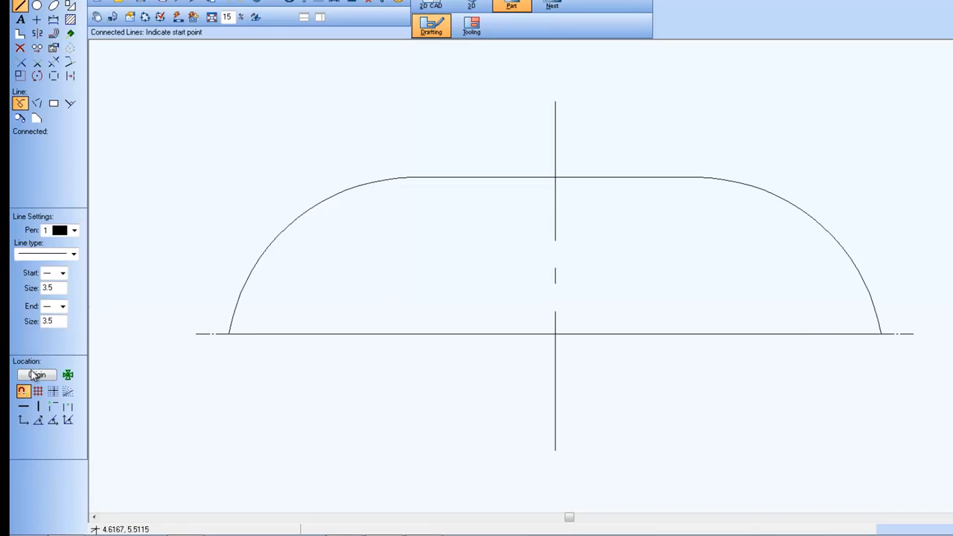
{"action": "left_click", "coordinate": [36, 376]}
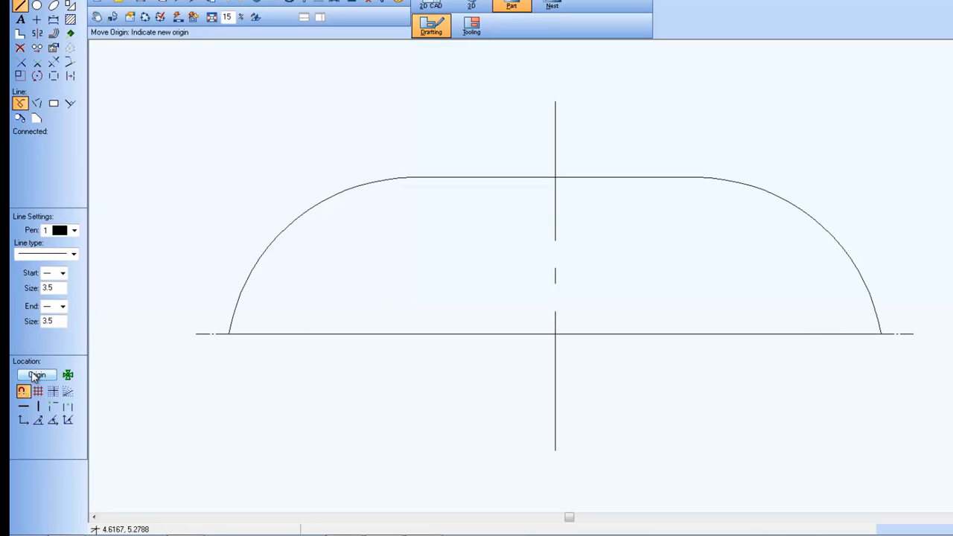
{"action": "left_click", "coordinate": [554, 334]}
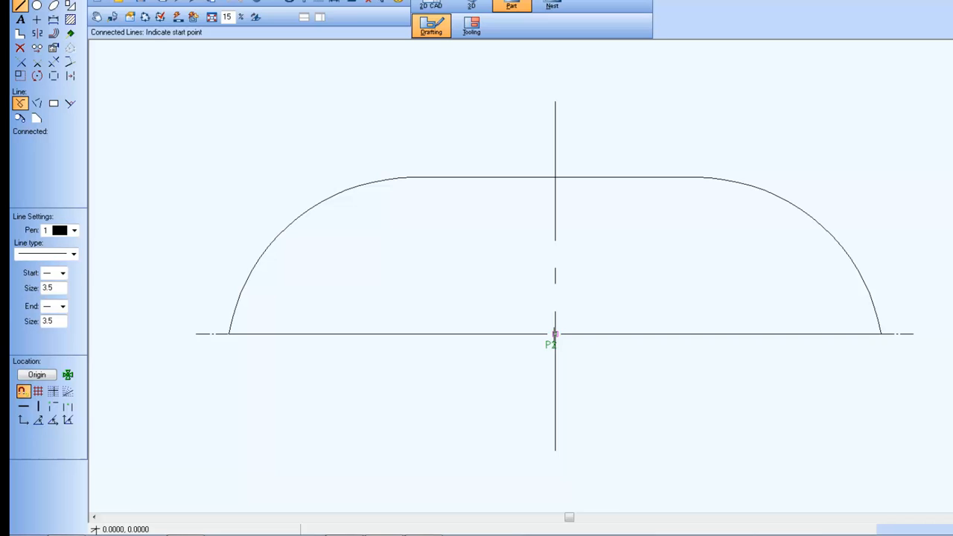
{"action": "mouse_move", "coordinate": [90, 372]}
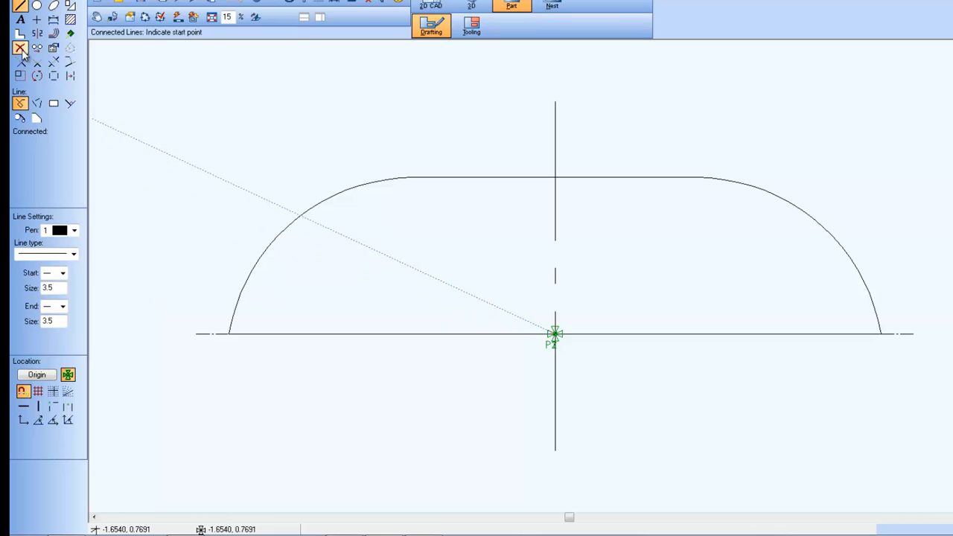
{"action": "left_click", "coordinate": [21, 48]}
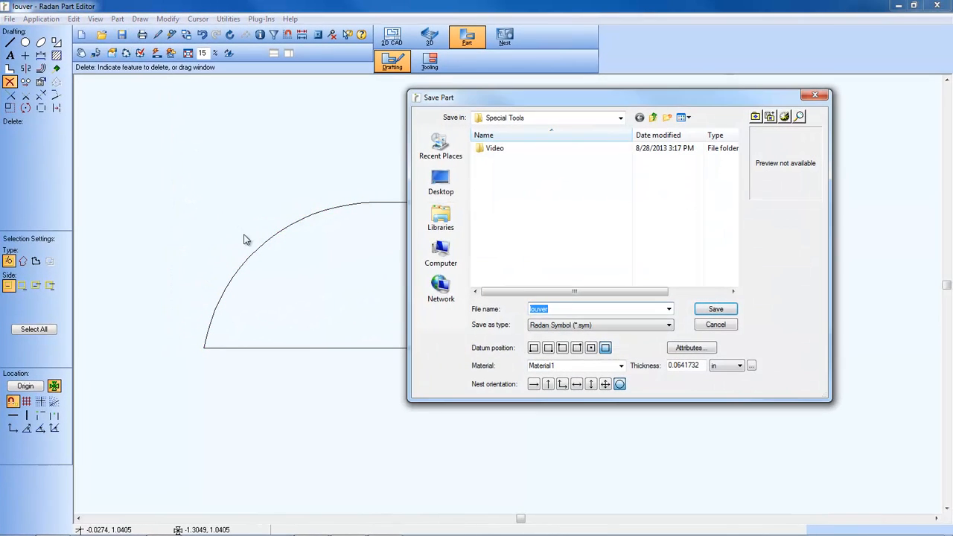
Save the louver profile as TN67225 in system-symbols, replacing the existing file
{"action": "left_click", "coordinate": [621, 117]}
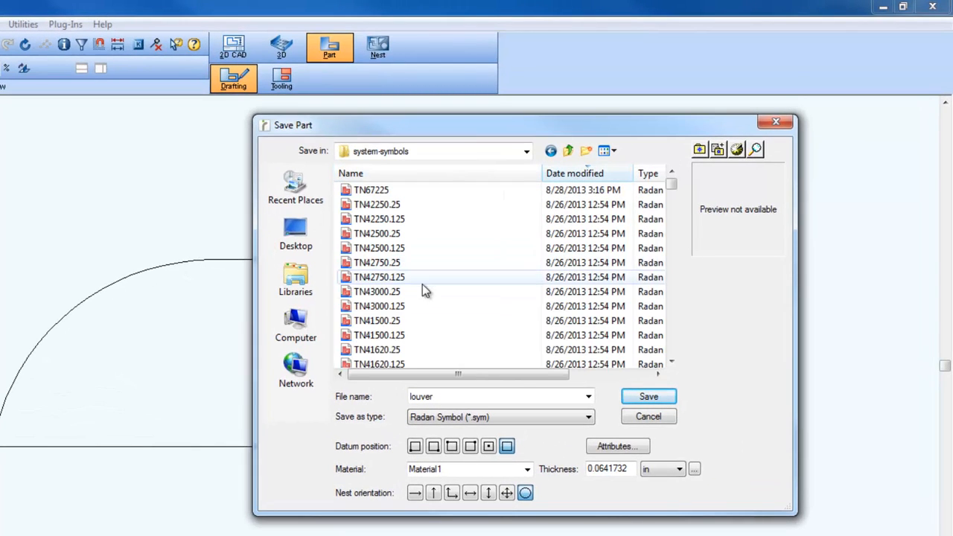
{"action": "mouse_move", "coordinate": [386, 195]}
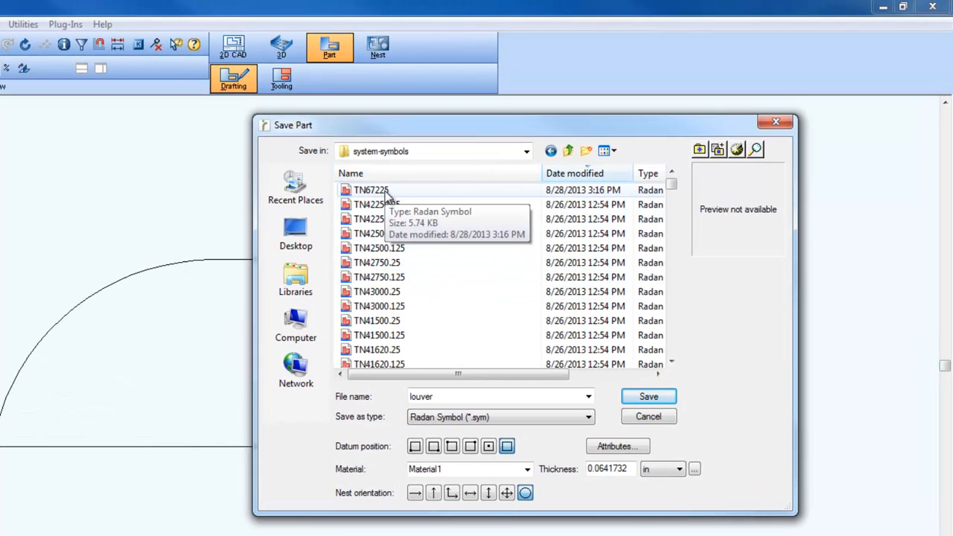
{"action": "left_click", "coordinate": [575, 173]}
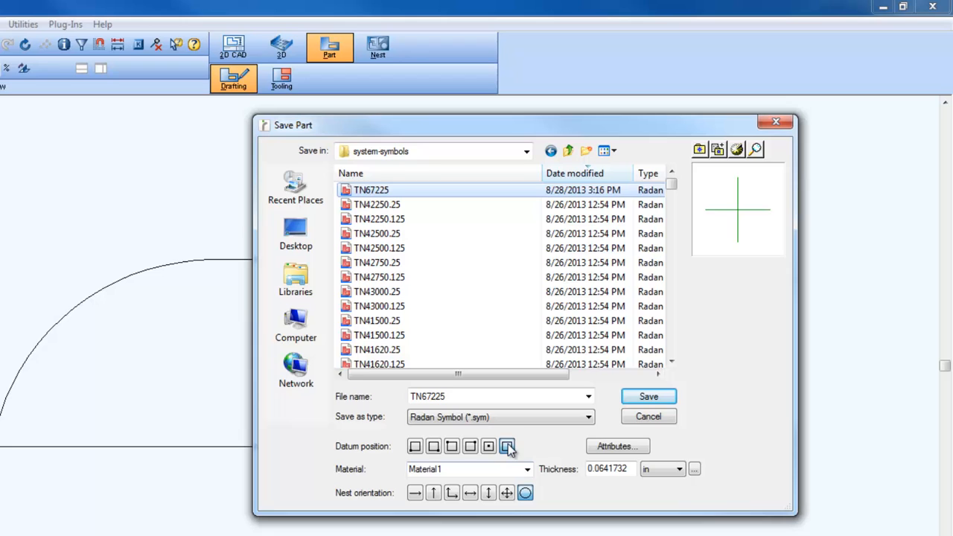
{"action": "mouse_move", "coordinate": [507, 447]}
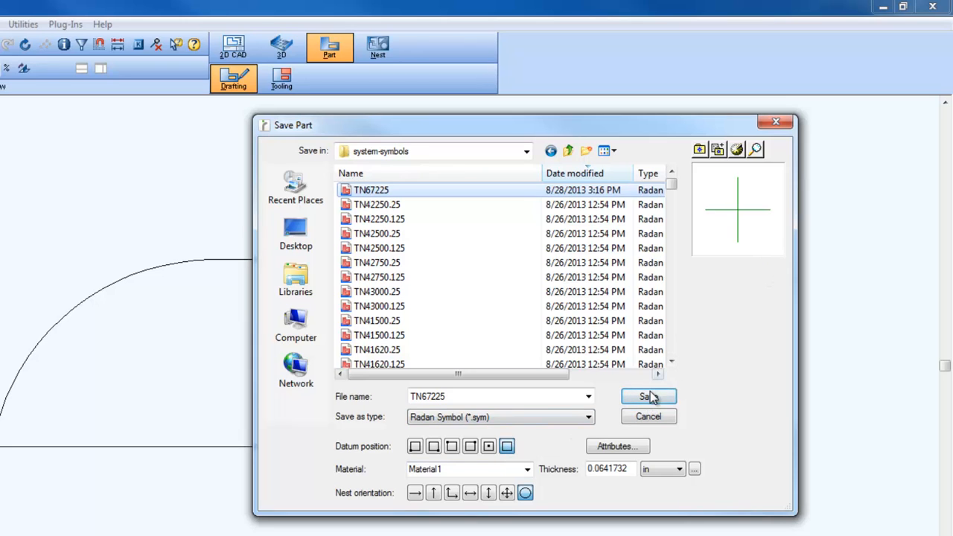
{"action": "left_click", "coordinate": [648, 396]}
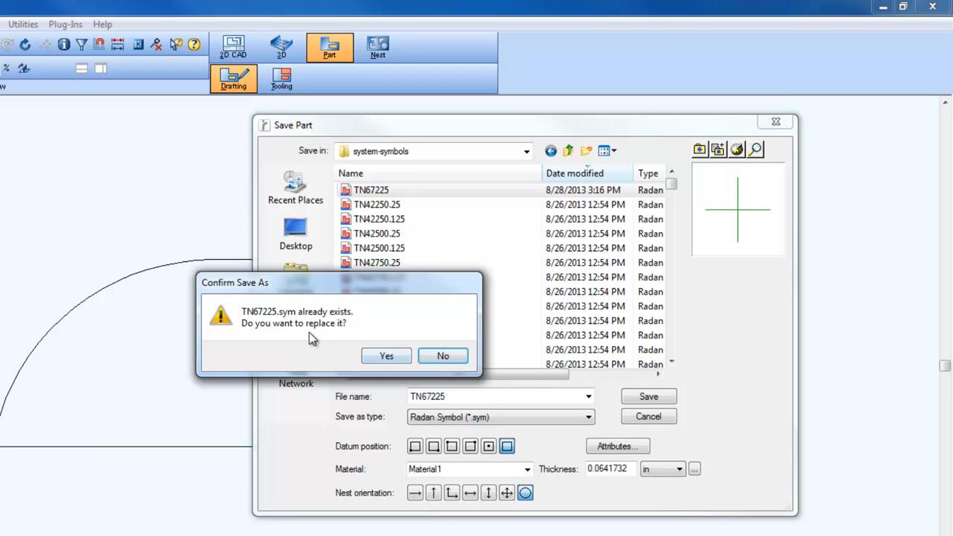
{"action": "left_click", "coordinate": [386, 355]}
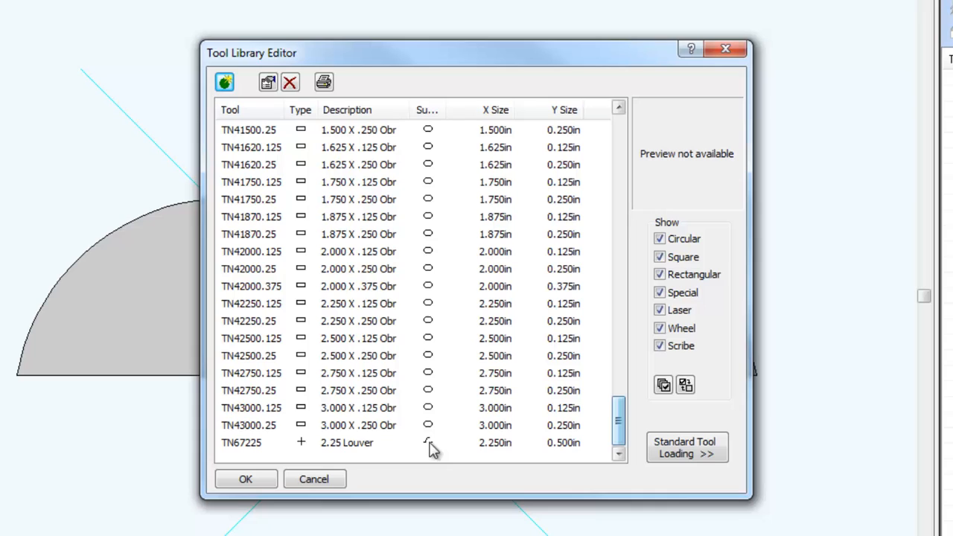
Select the TN67225 row to show the louver shape as its symbol preview
{"action": "left_click", "coordinate": [345, 442]}
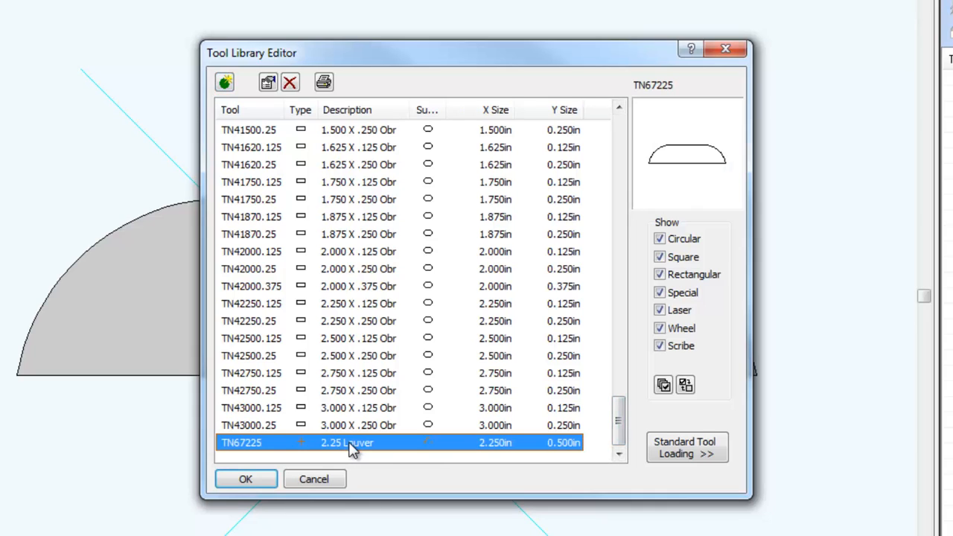